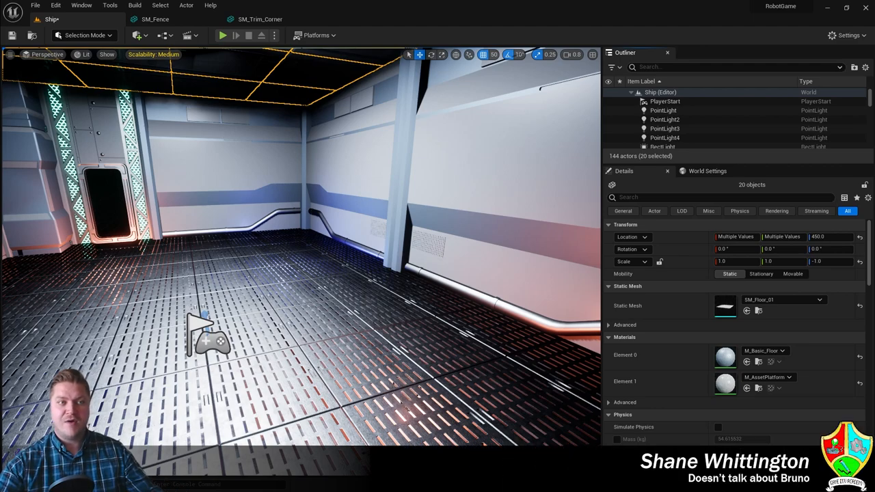
mouse_move(560, 5)
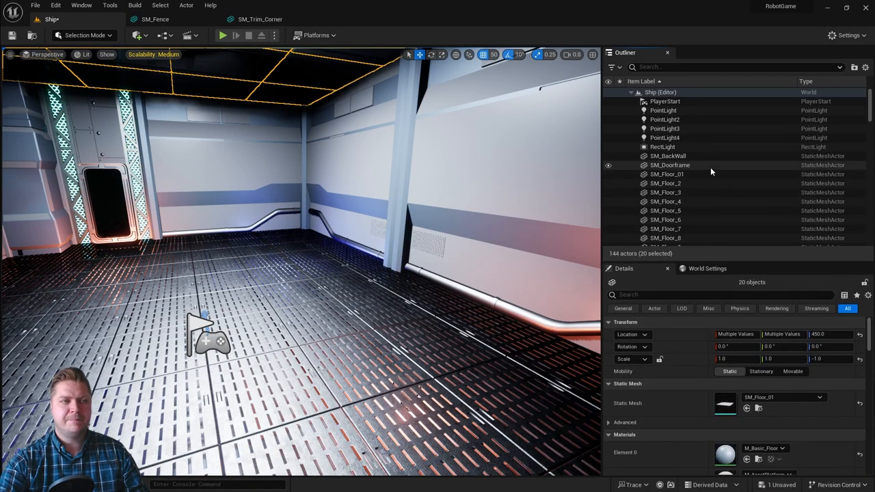
mouse_move(698, 153)
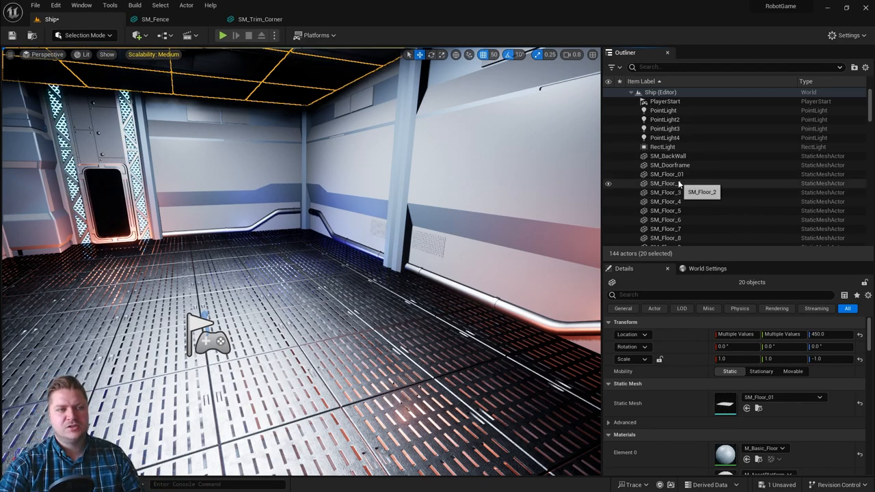
- Select SM_Floor_01 and scroll the Outliner down toward SM_Floor_20 to range-select the twenty pieces
click(667, 175)
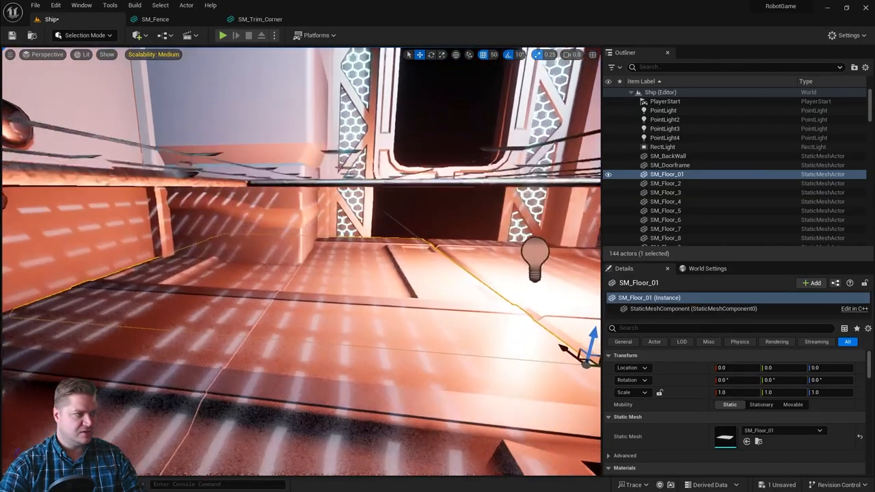
scroll(down, 3)
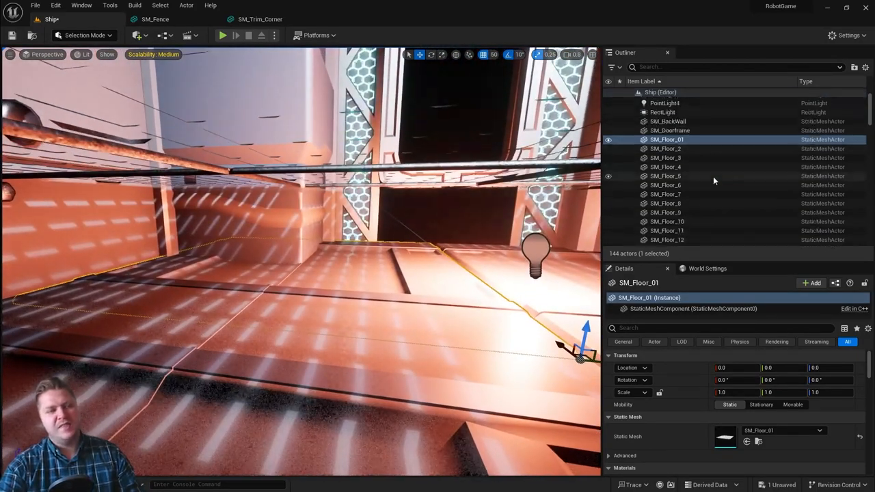
scroll(down, 3)
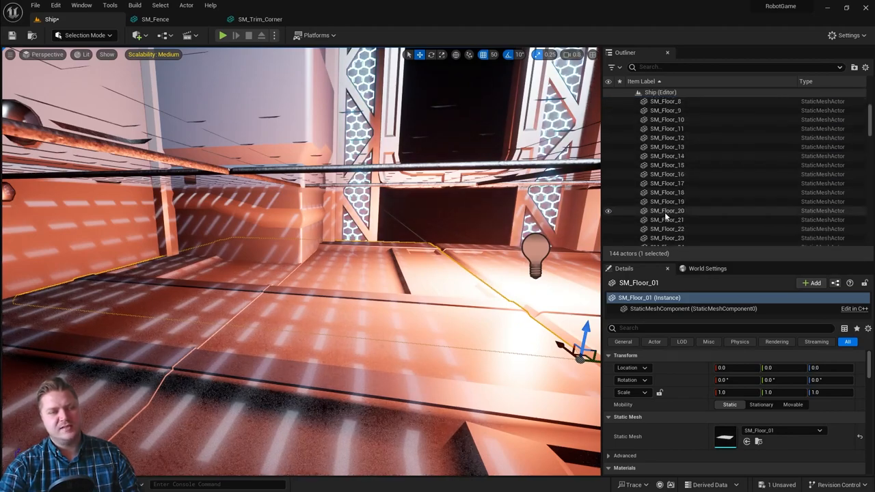
scroll(down, 3)
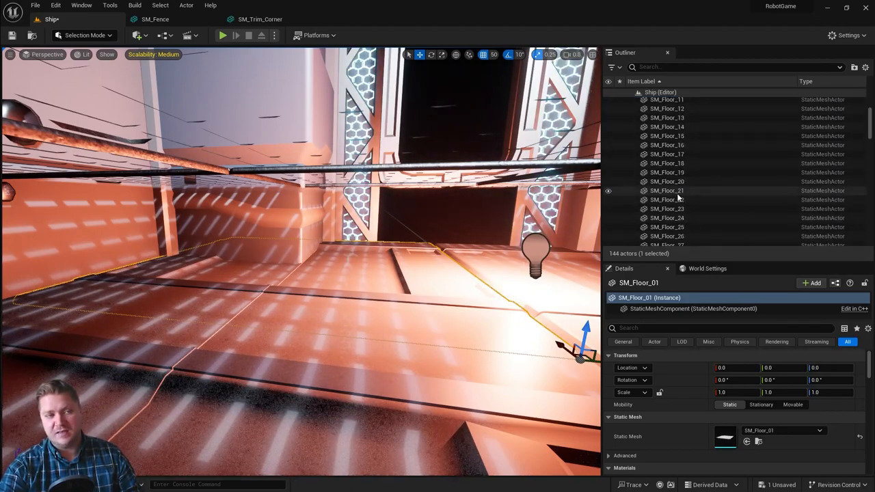
mouse_move(669, 186)
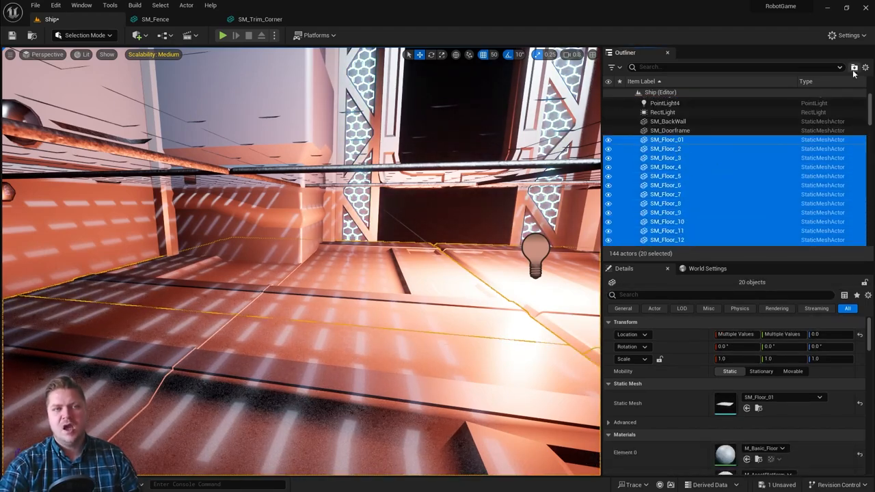
mouse_move(853, 67)
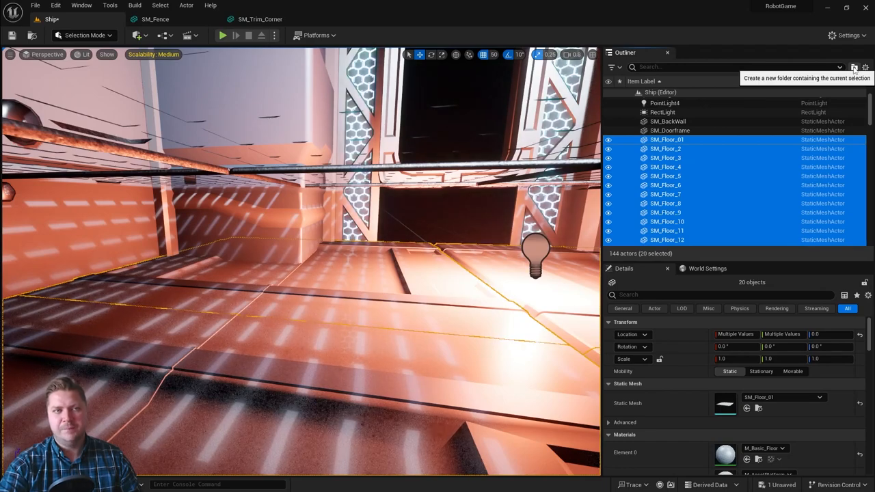
- Move the selected floor pieces SM_Floor_01–20 into a new collapsed Outliner folder
click(853, 67)
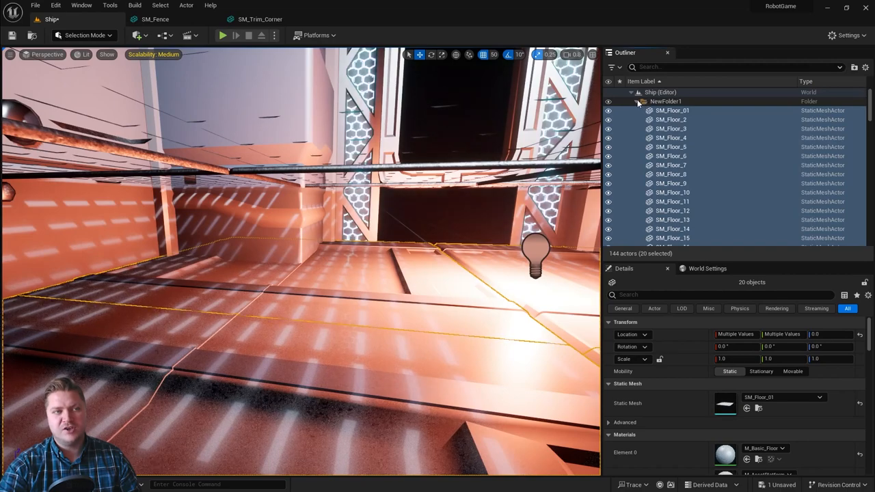
click(671, 109)
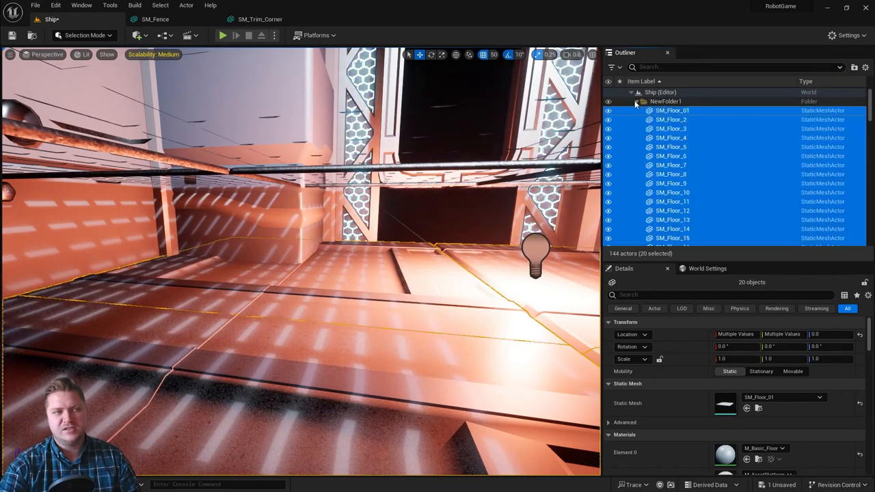
click(637, 101)
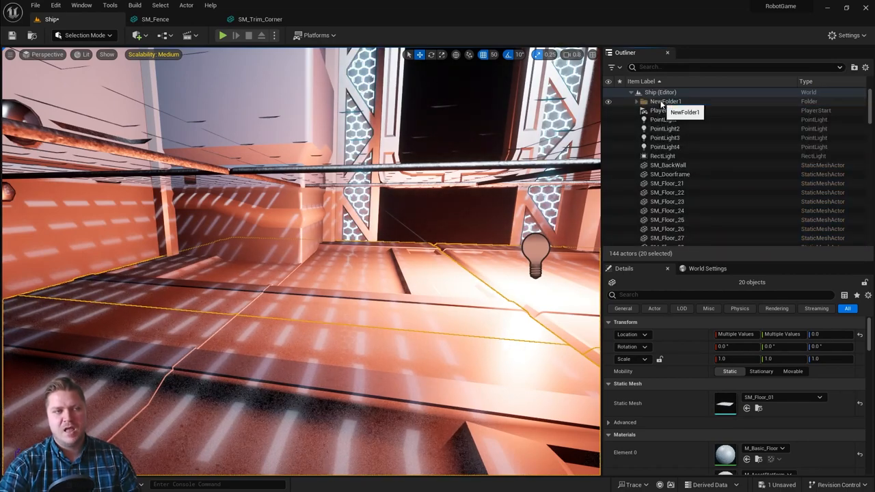
click(663, 101)
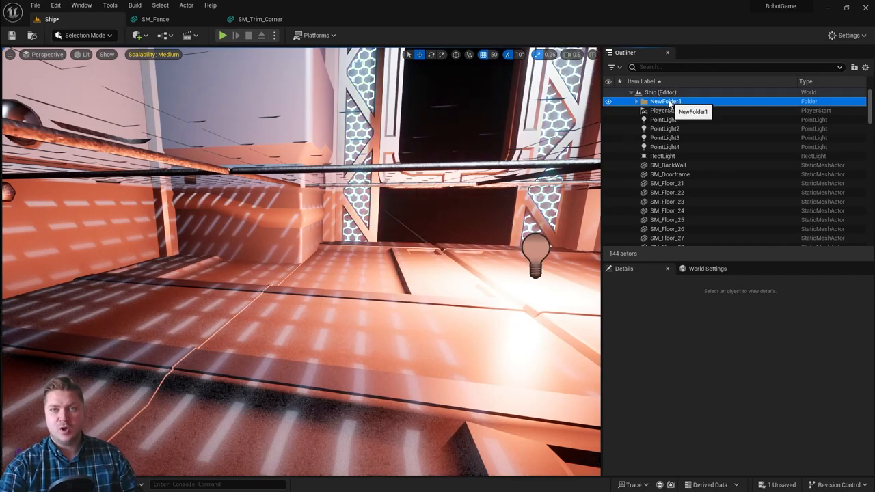
- Rename the new folder to SubFloor via Edit > Rename
right_click(663, 101)
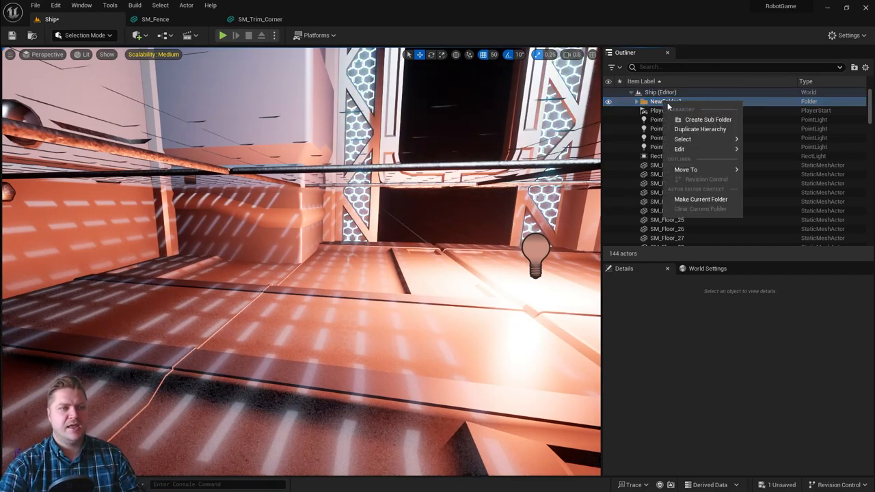
mouse_move(680, 148)
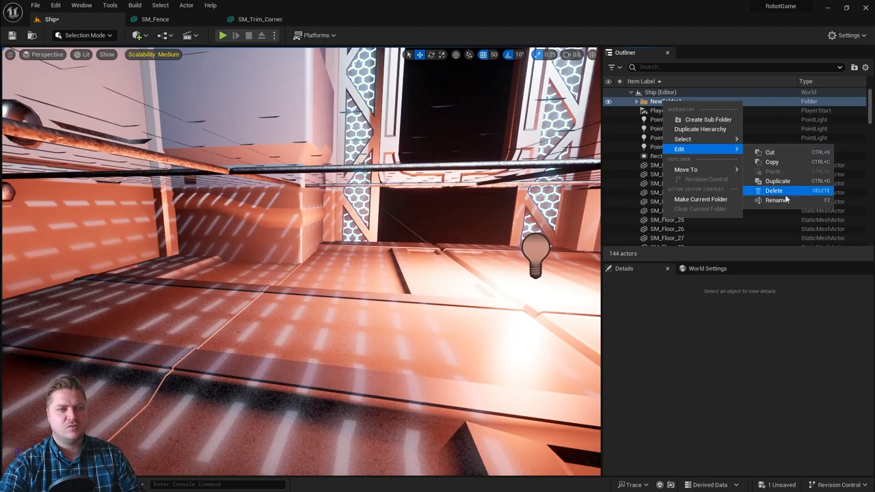
click(776, 200)
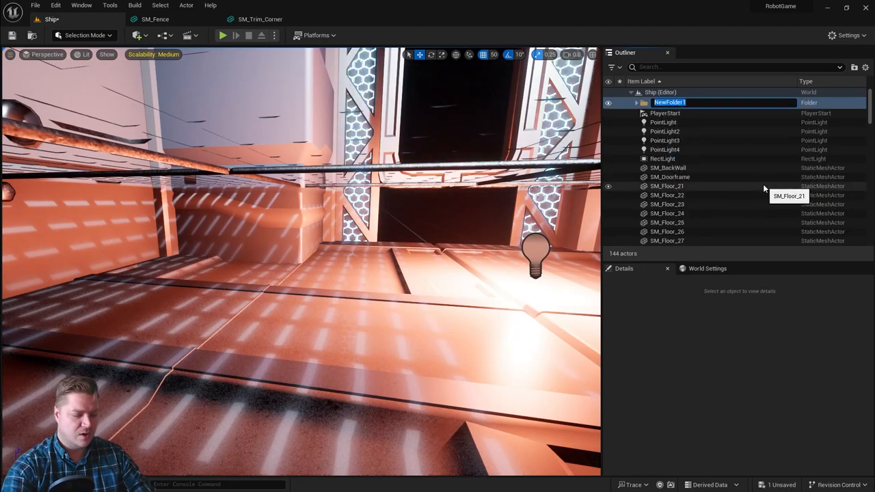
text(Su)
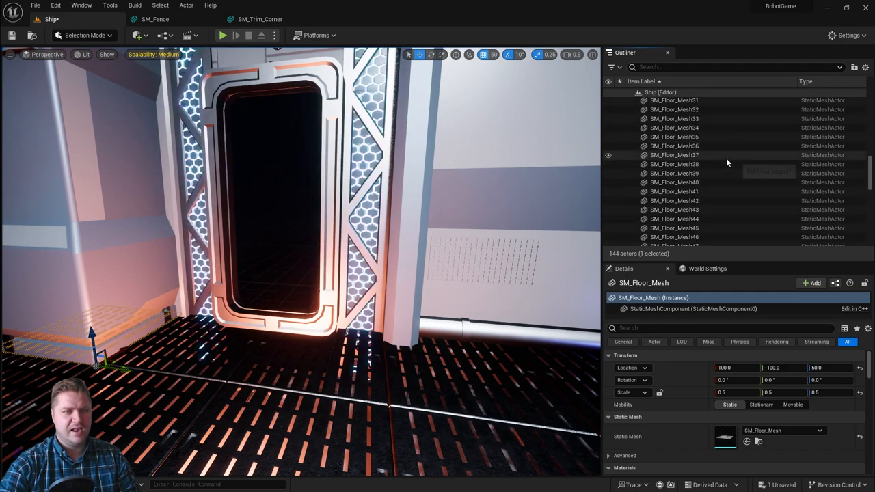
- Rename the folder holding the SM_Floor_Mesh pieces to Floor and collapse it
scroll(down, 3)
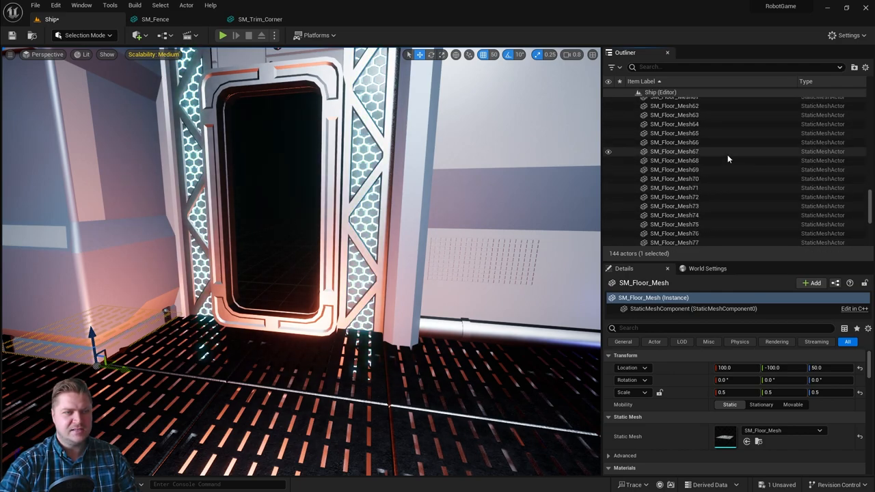
scroll(down, 3)
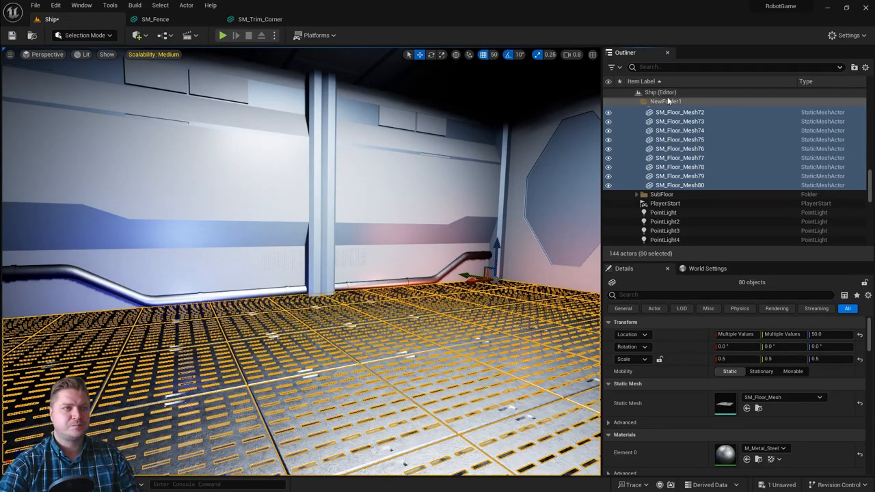
double_click(668, 102)
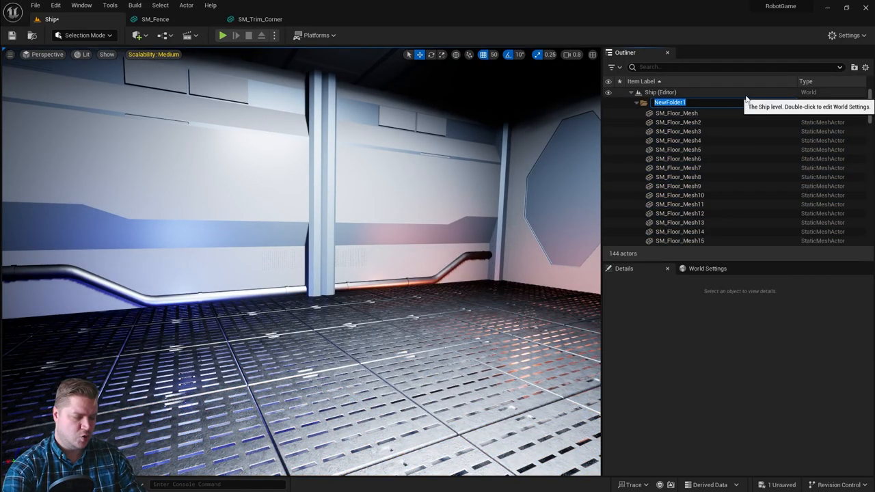
text(Floor)
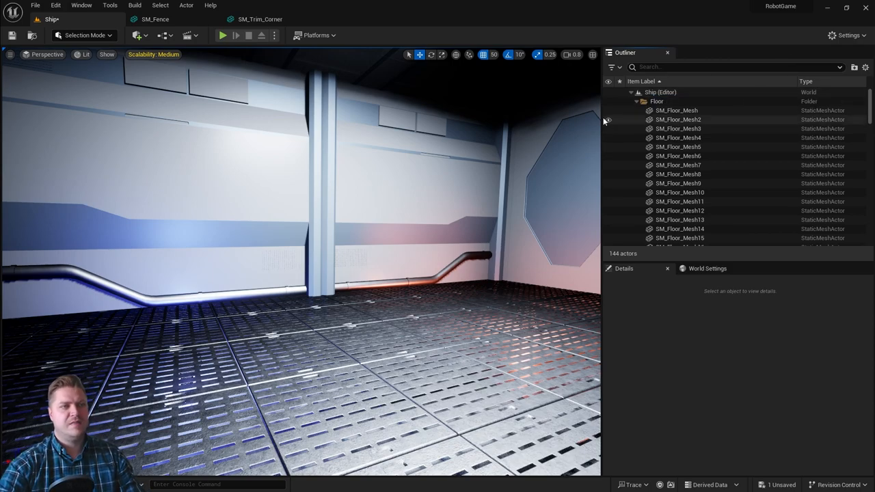
click(635, 101)
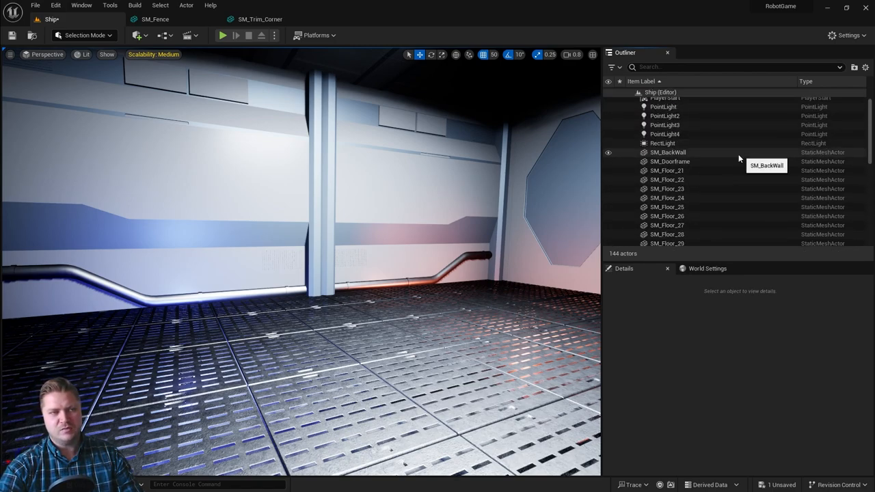
- Group SM_Floor_21 through SM_Floor_40 into a new folder and rename it Ceiling
click(667, 169)
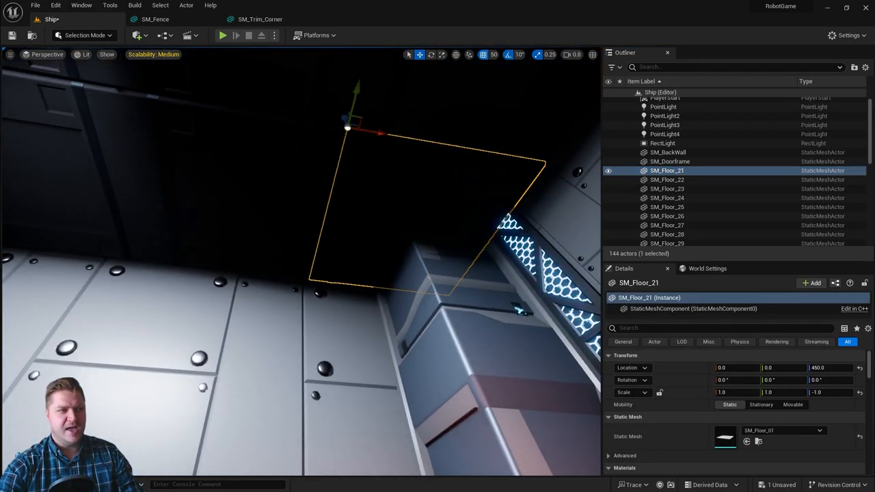
scroll(down, 3)
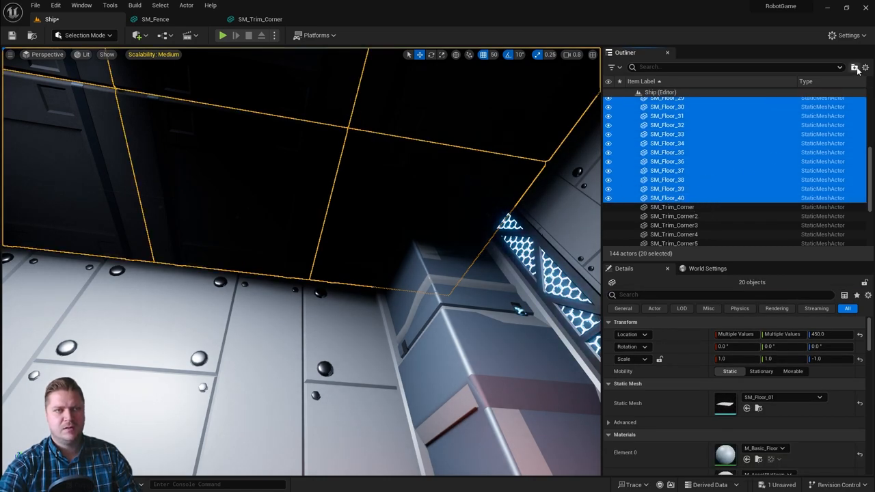
click(853, 67)
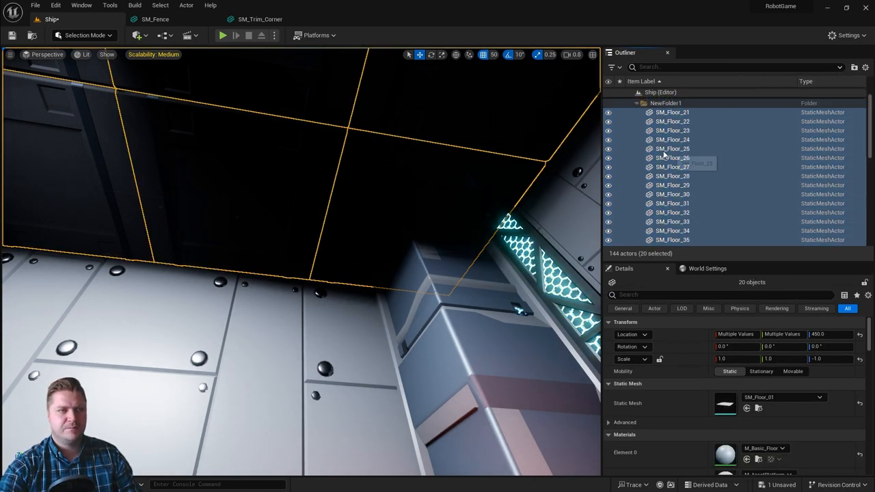
right_click(663, 109)
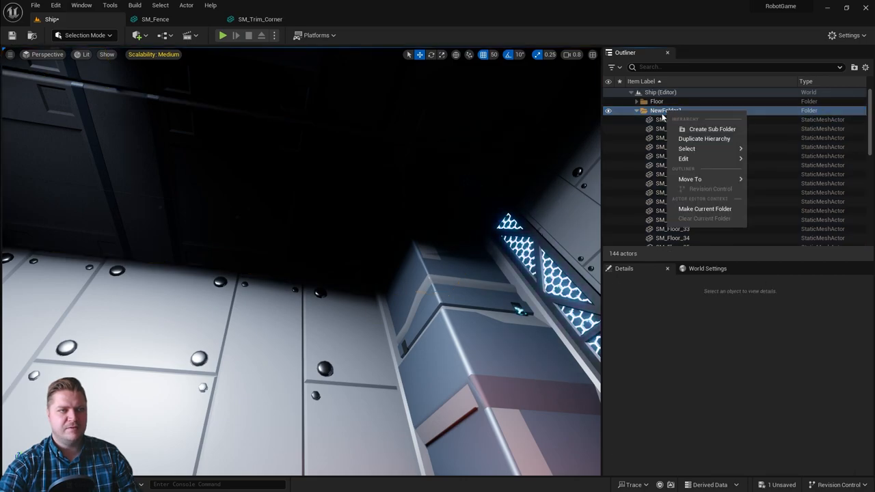
mouse_move(684, 158)
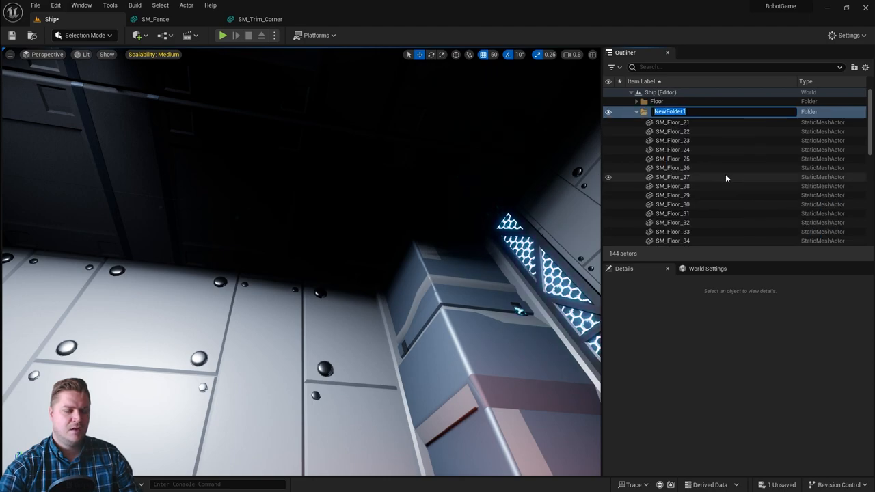
text(Ceiling)
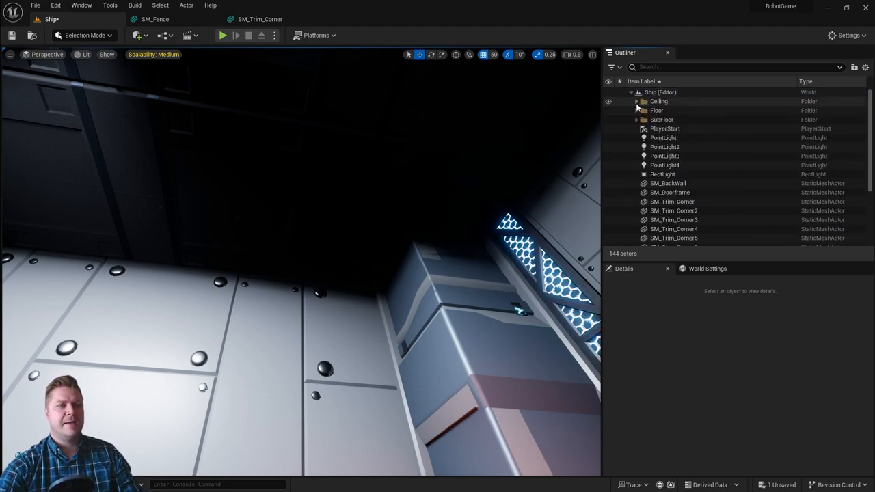
scroll(down, 3)
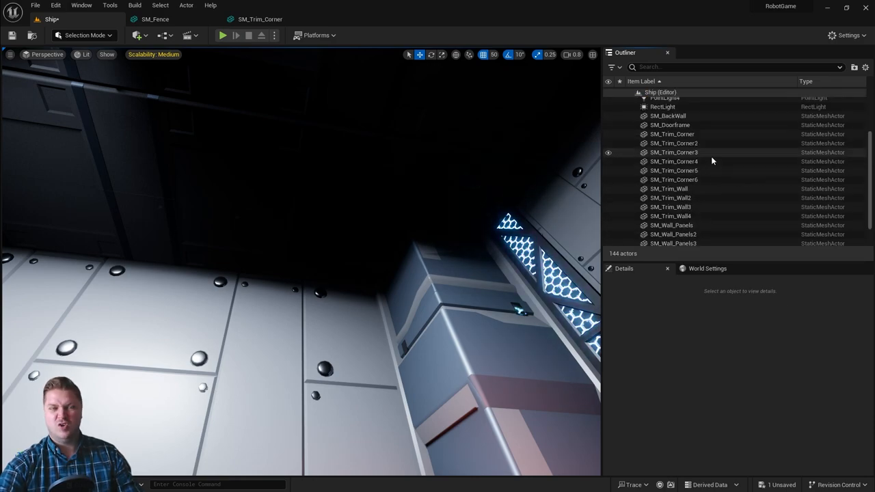
- Group SM_BackWall, door frame, trim and wall panels into a new folder renamed Walls&Door
click(667, 130)
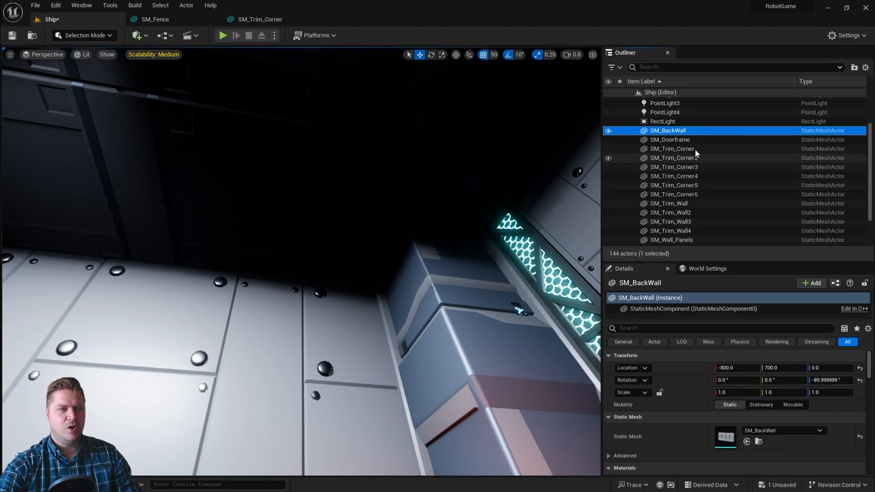
click(670, 140)
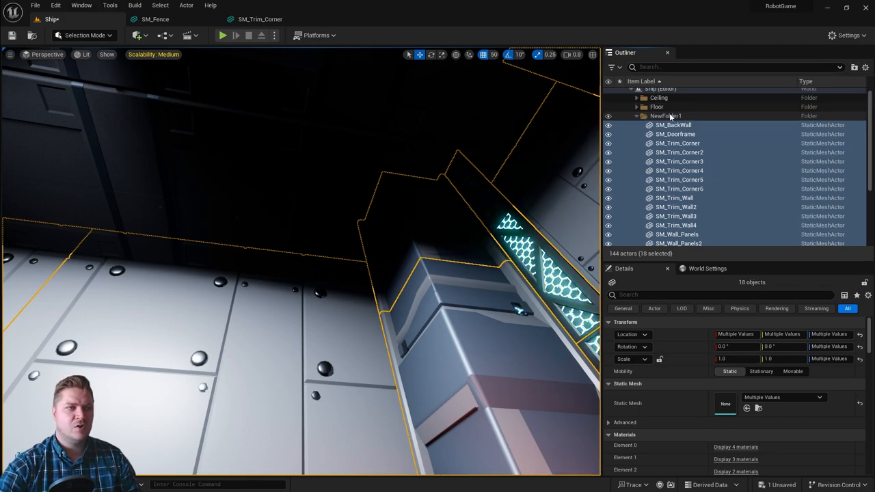
right_click(664, 115)
text(Walls&Door)
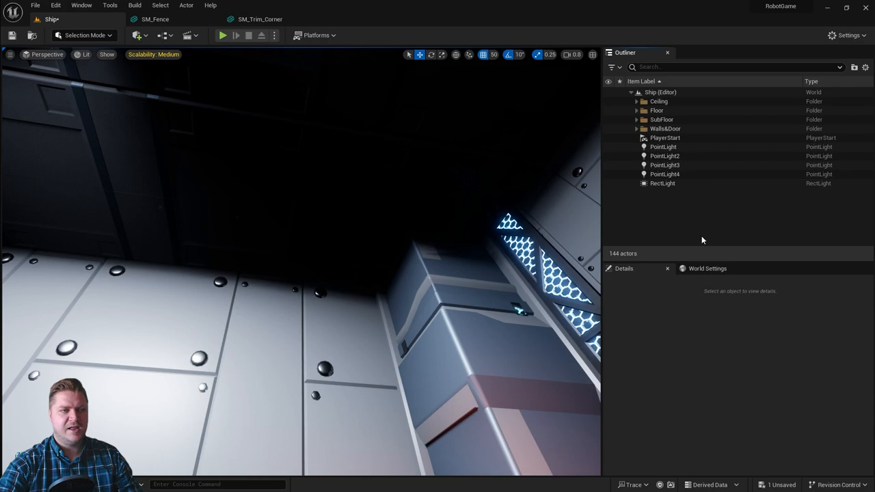
- Group the four point lights and rect light into a folder renamed Lights&Effects
click(662, 183)
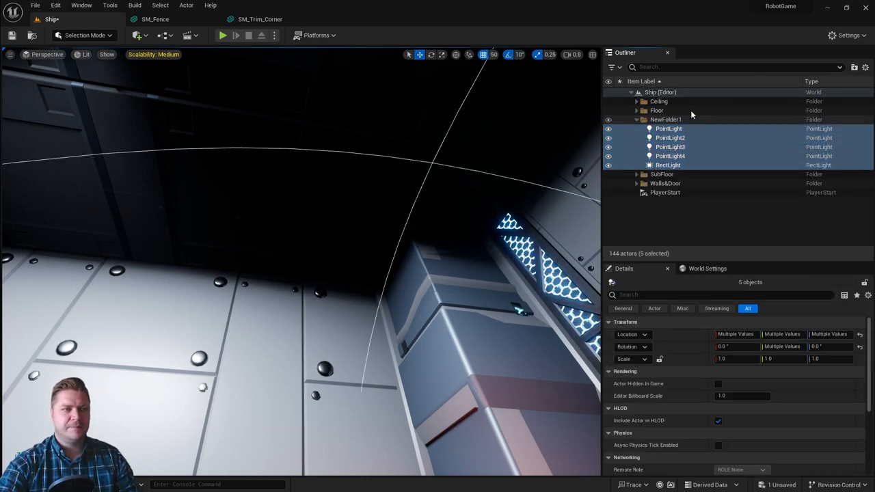
click(664, 120)
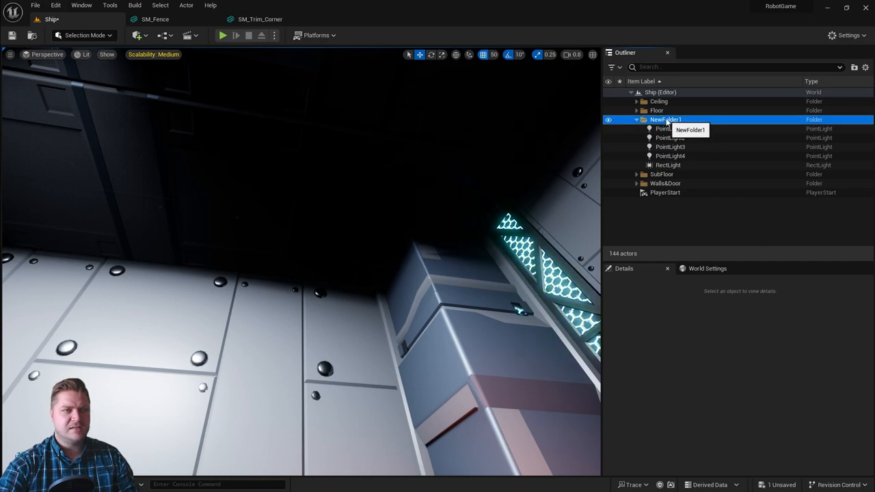
right_click(664, 120)
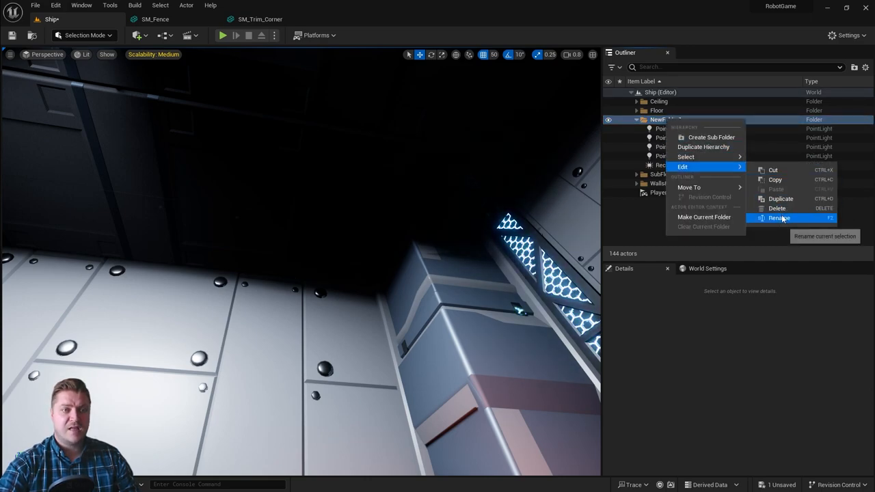
click(778, 217)
text(Lights&)
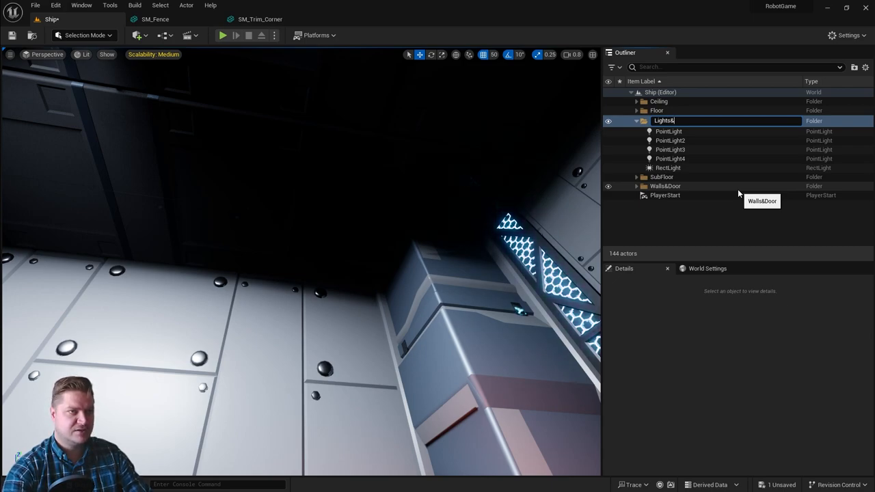
text(Effects)
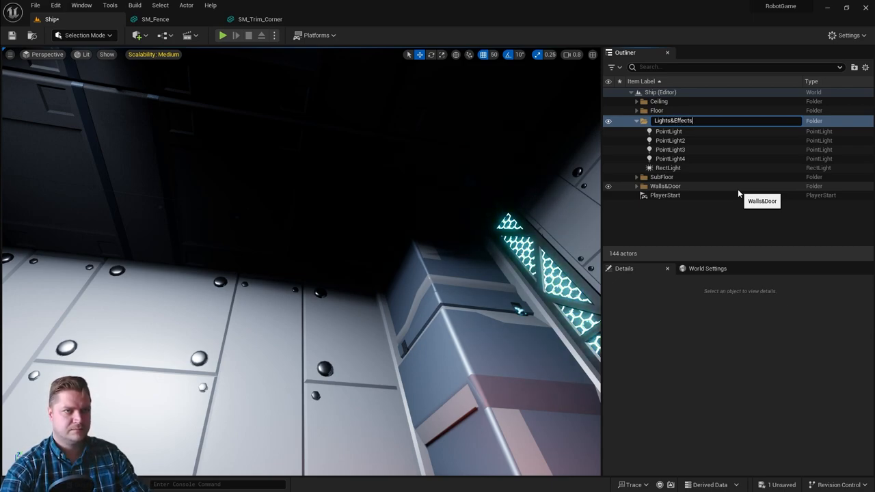
click(637, 120)
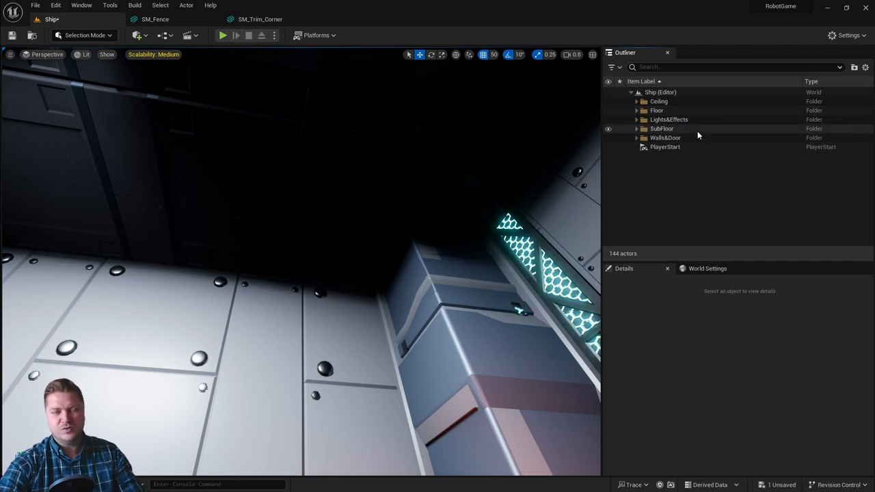
mouse_move(697, 135)
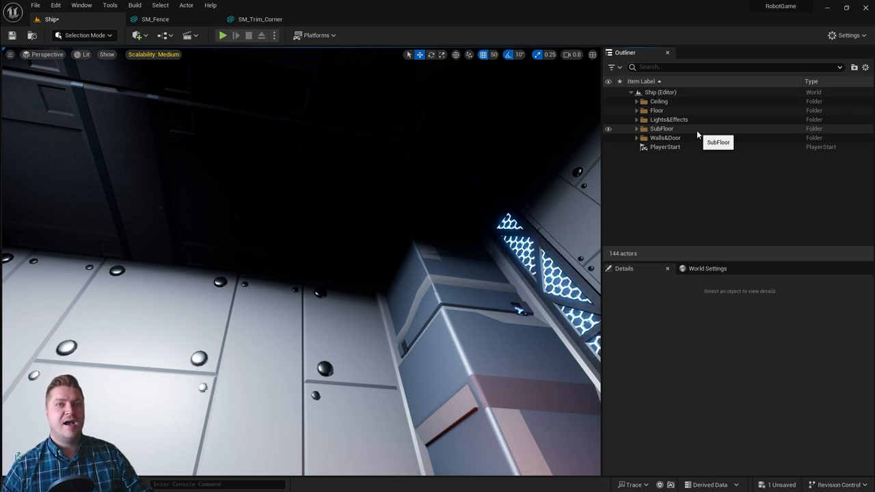
- Nest Ceiling through Walls&Door into a new StoreRoom folder, collapse it, leaving PlayerStart beside it
click(658, 101)
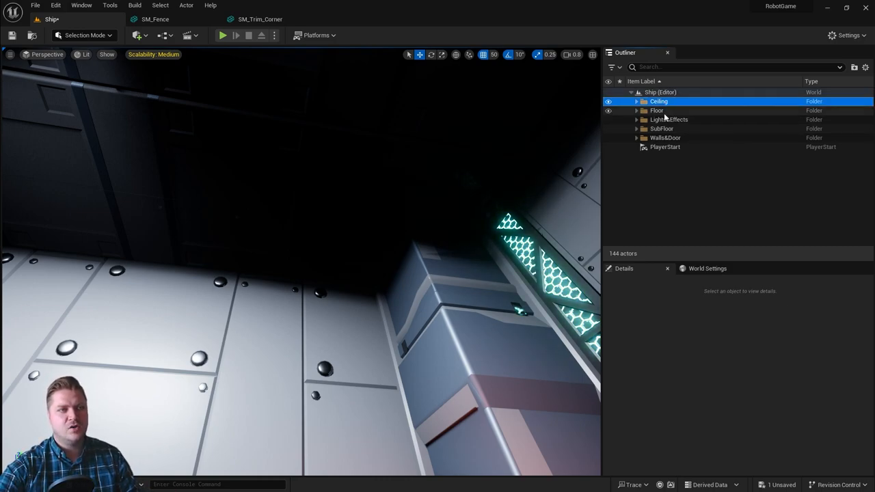
click(665, 137)
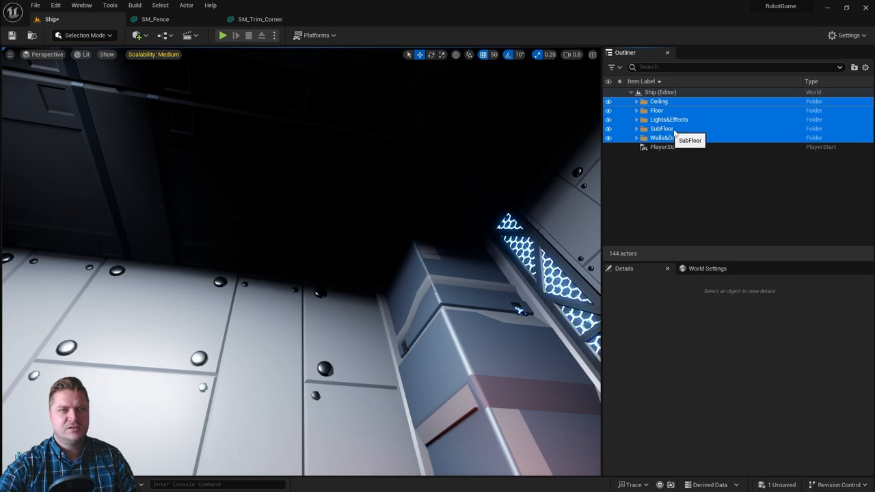
click(853, 67)
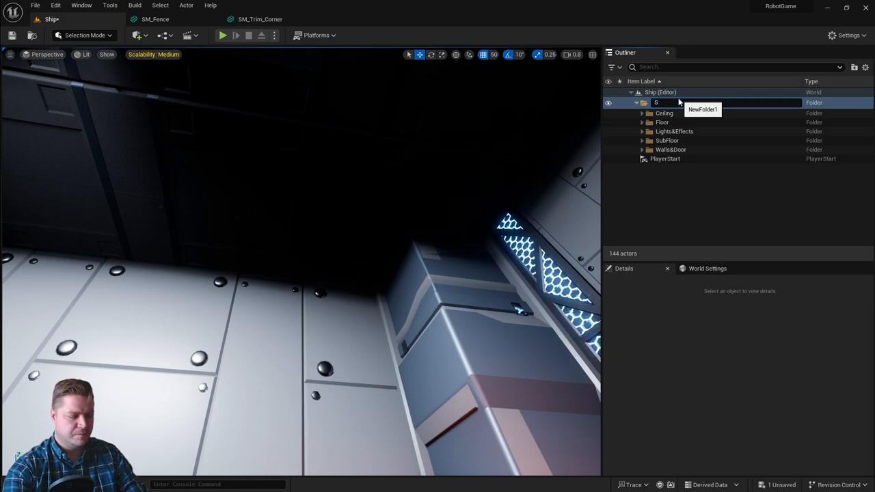
text(StoreRoom)
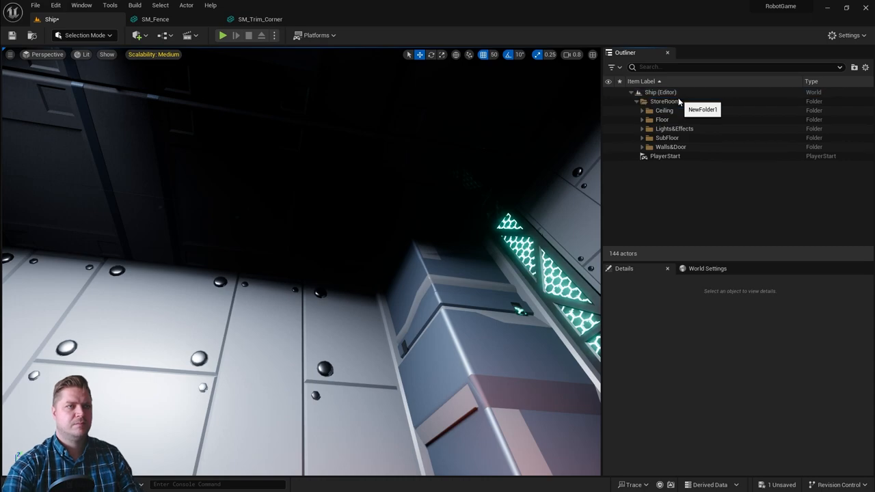
click(637, 101)
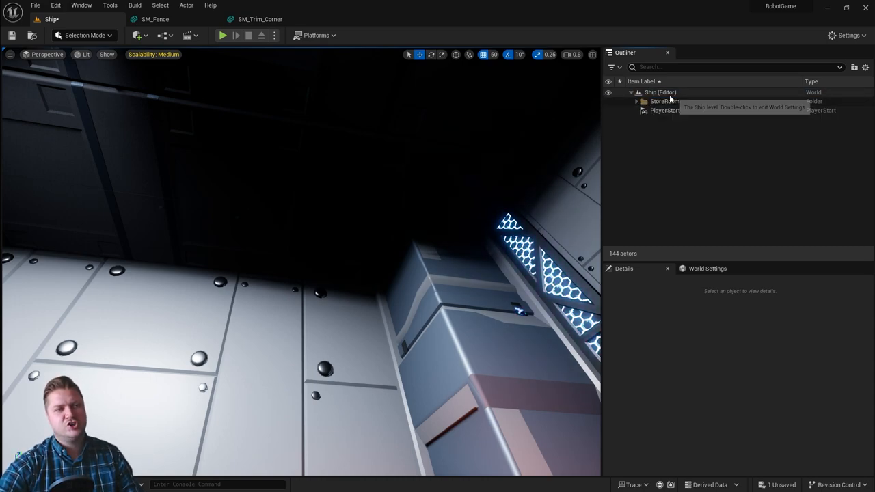
click(664, 110)
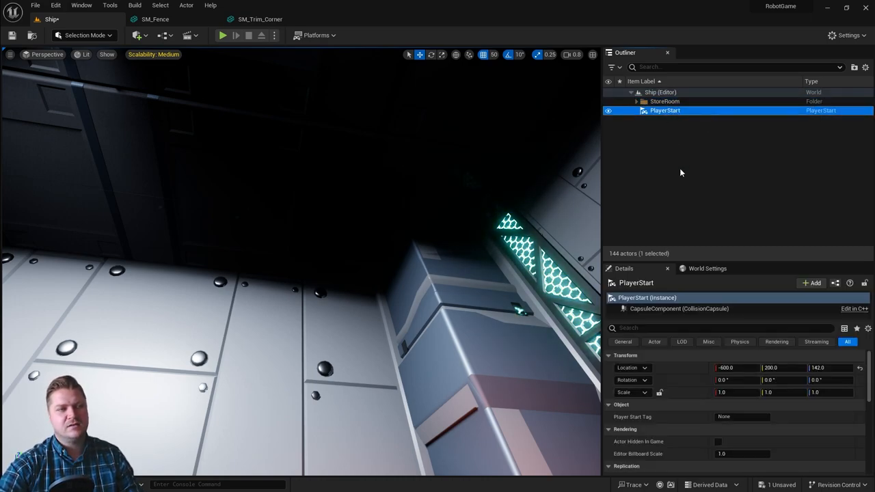